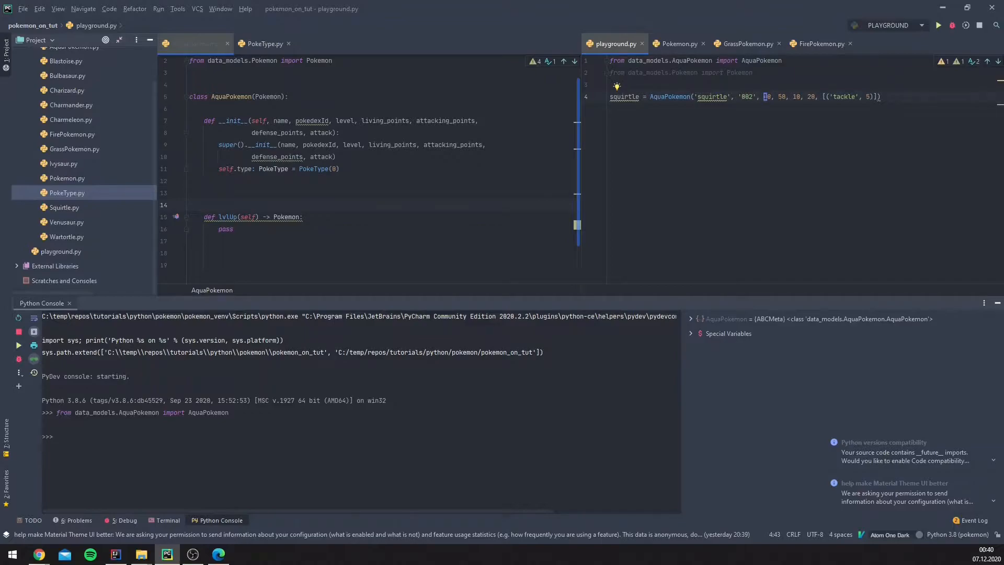
Create the squirtle AquaPokemon instance in the console and inspect squirtle.__dict__
{"action": "key", "text": "Enter"}
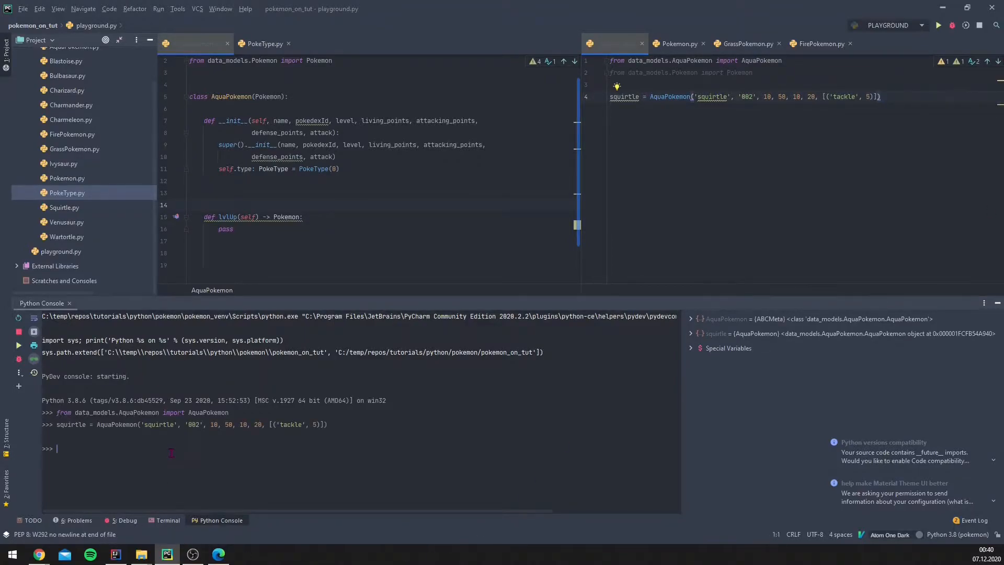
{"action": "type", "text": "squirtle.__dict__"}
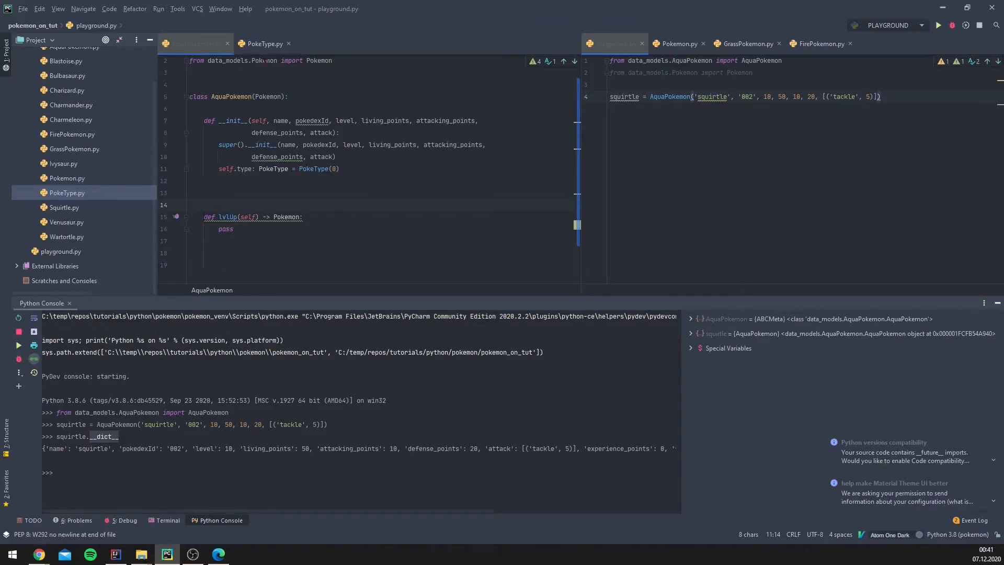
View the Pokemon base class __init__ with experience_points, fight_status and alive attributes
{"action": "left_click", "coordinate": [677, 44]}
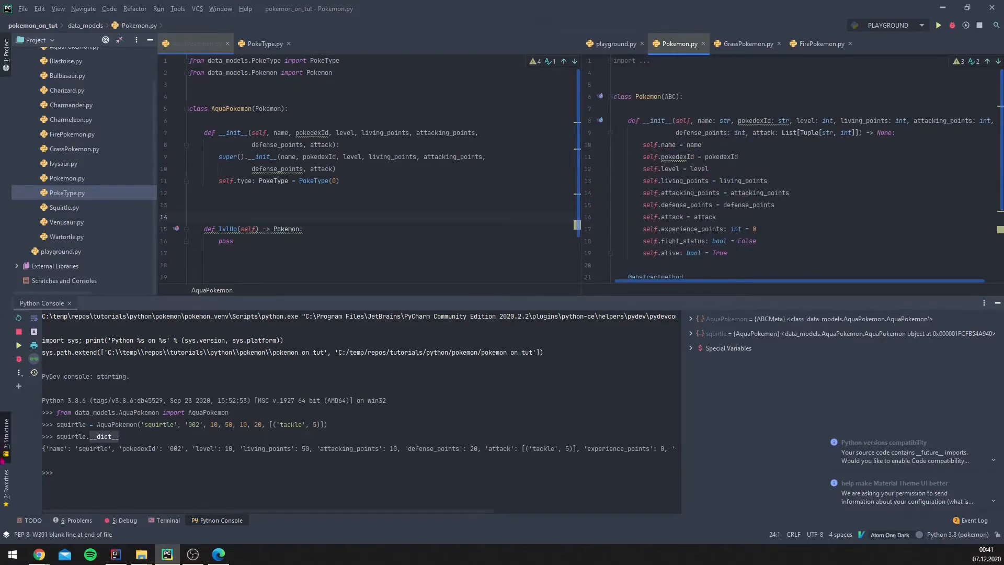
{"action": "double_click", "coordinate": [138, 449]}
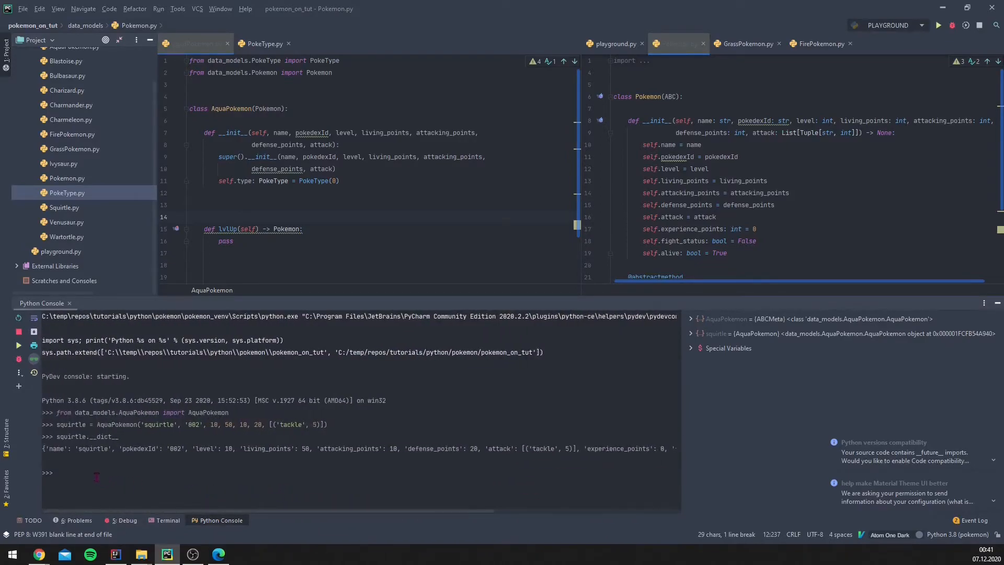
In playground.py evaluate squirtle.type (PokeType.AQUA) and squirtle.type.name ('AQUA')
{"action": "left_click", "coordinate": [614, 44]}
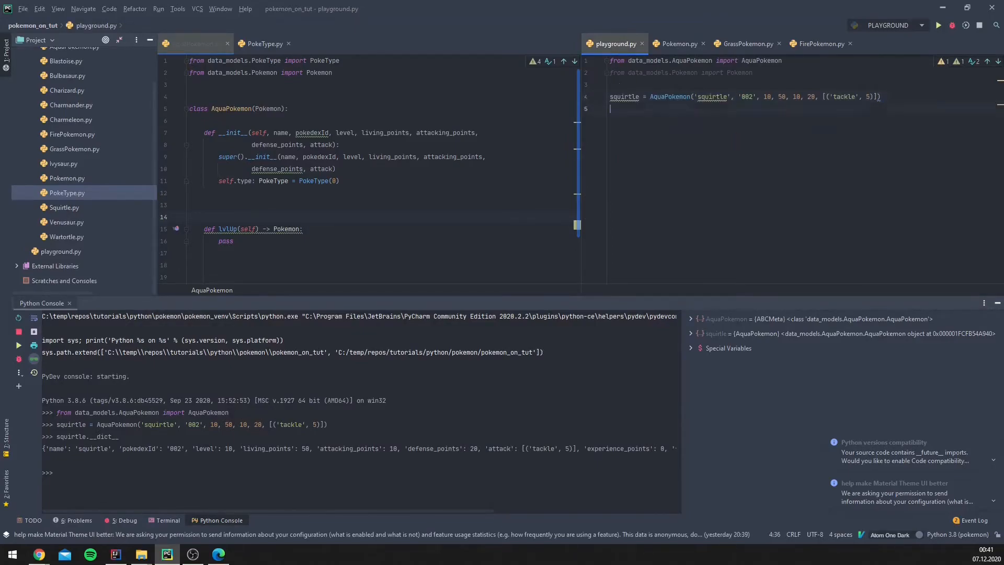
{"action": "type", "text": "squirtle.p"}
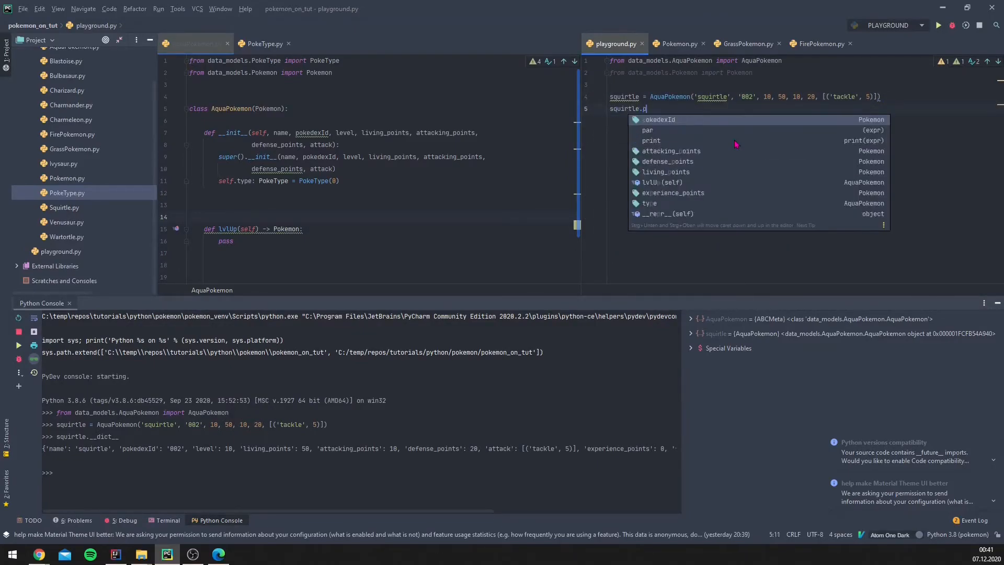
{"action": "type", "text": "ype"}
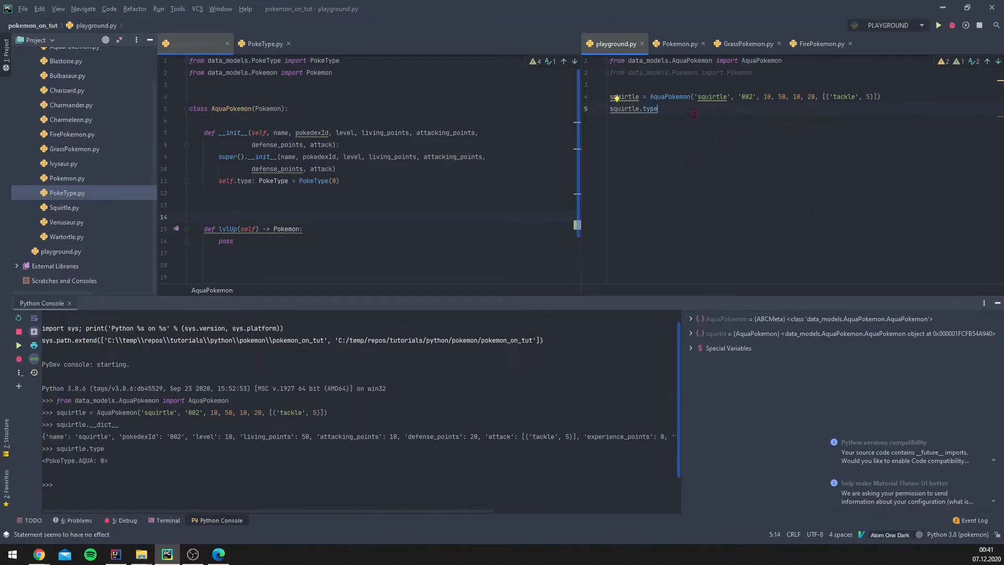
{"action": "type", "text": "."}
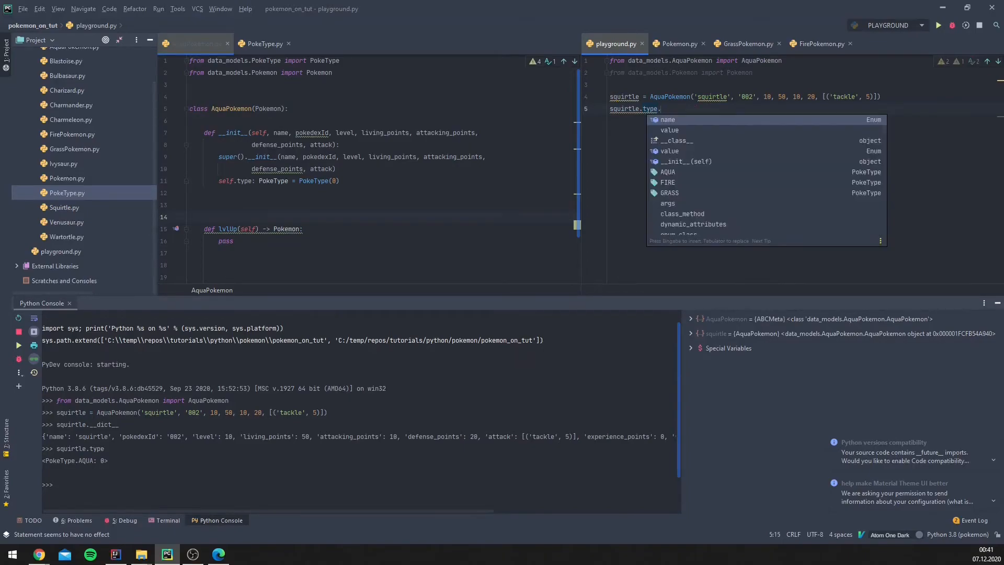
{"action": "type", "text": "name"}
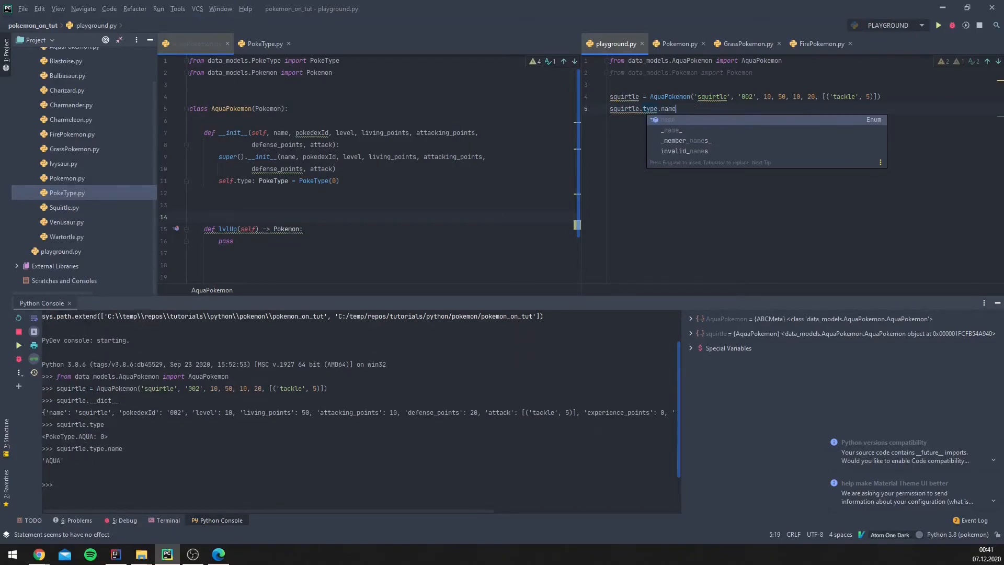